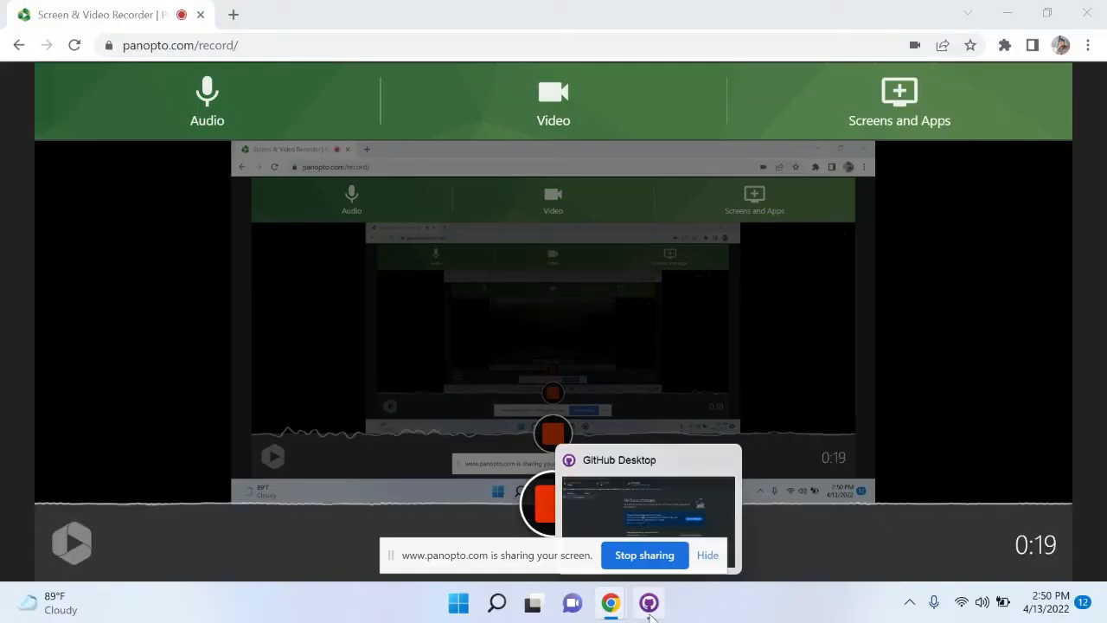
Bring the GitHub Desktop window for the Devops repository to the front.
click(647, 603)
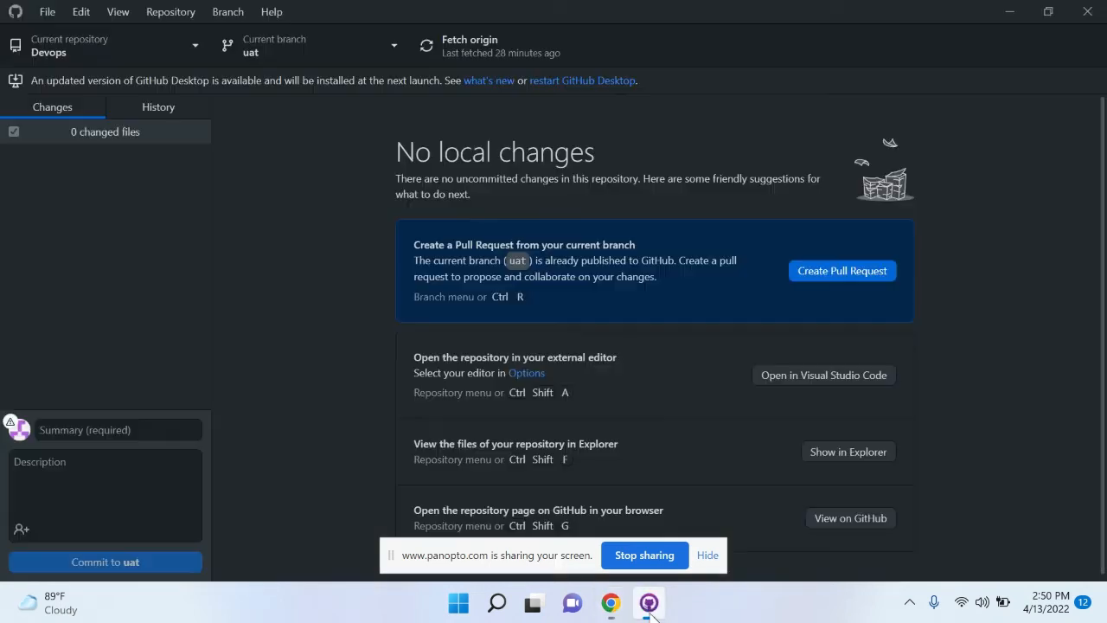
mouse_move(285, 109)
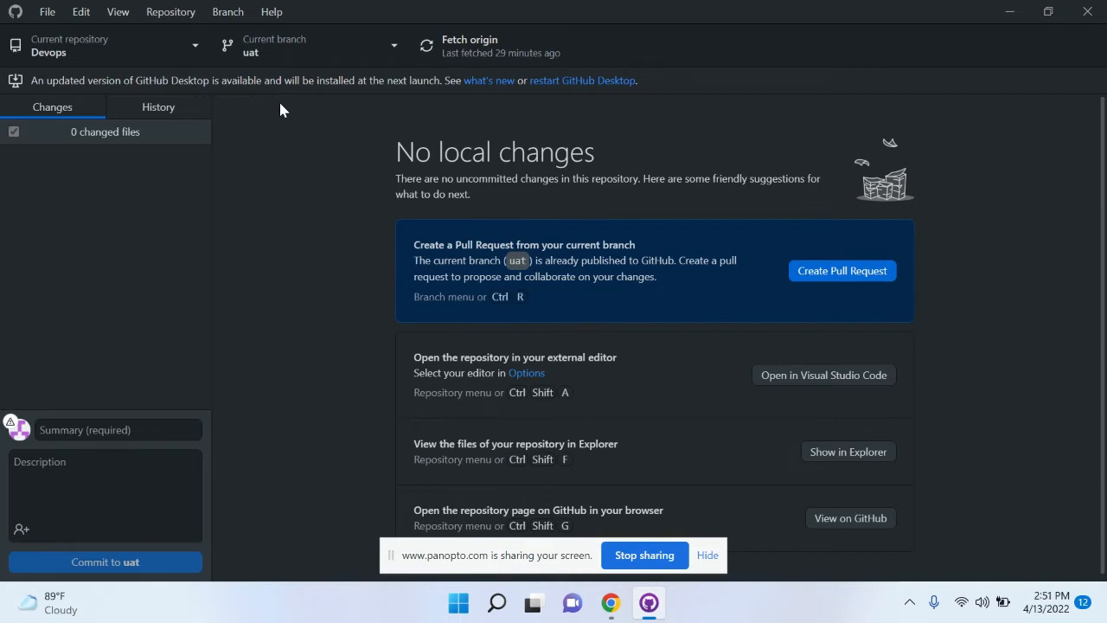
mouse_move(514, 105)
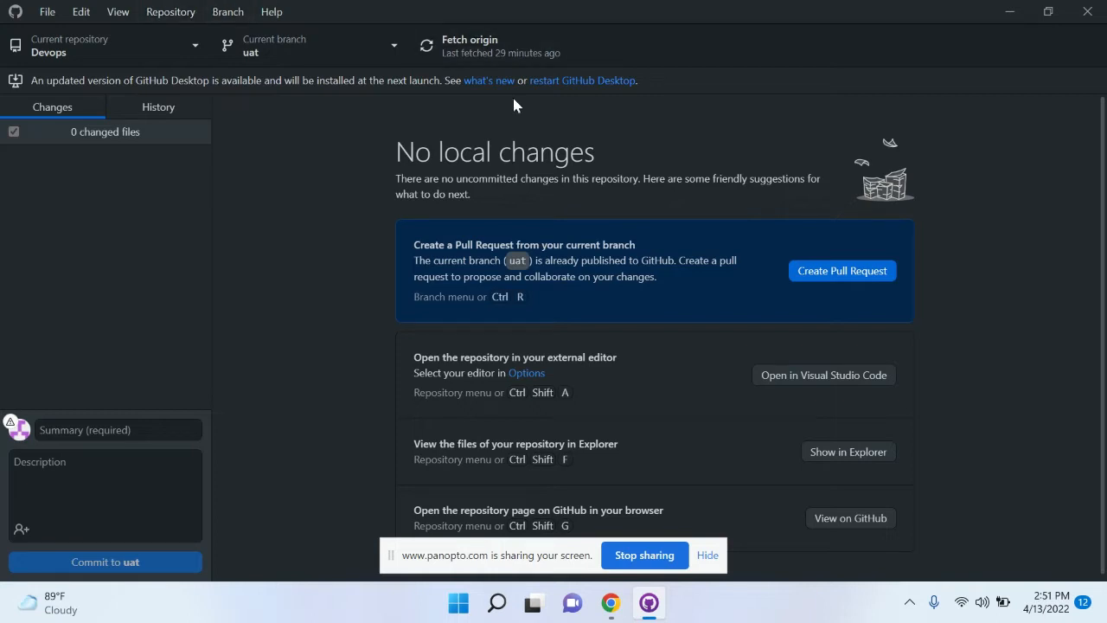
mouse_move(296, 231)
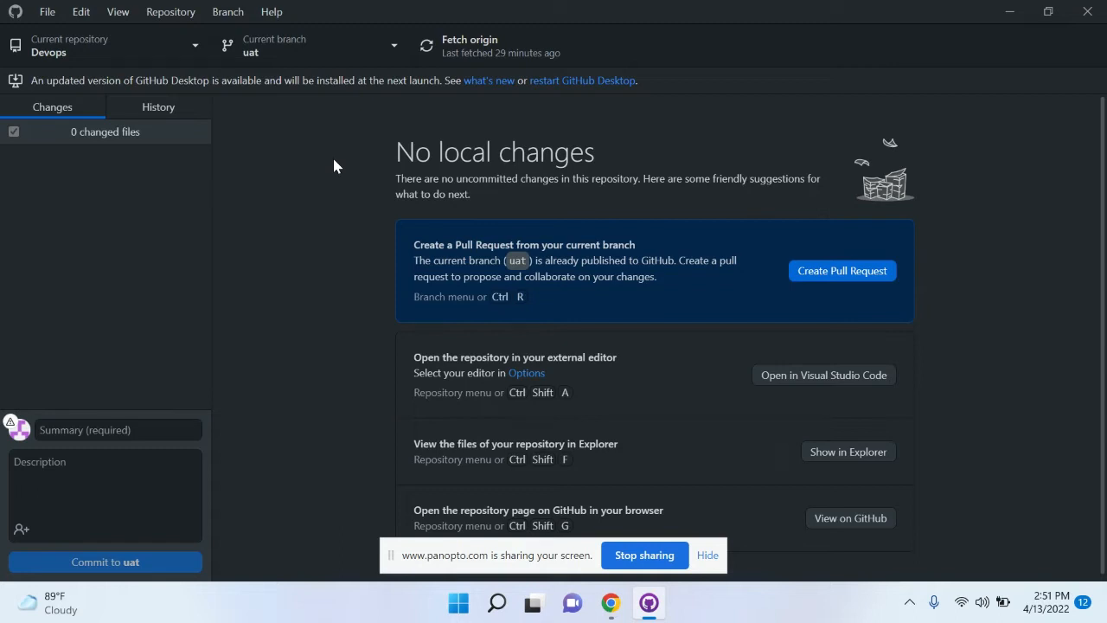
mouse_move(207, 162)
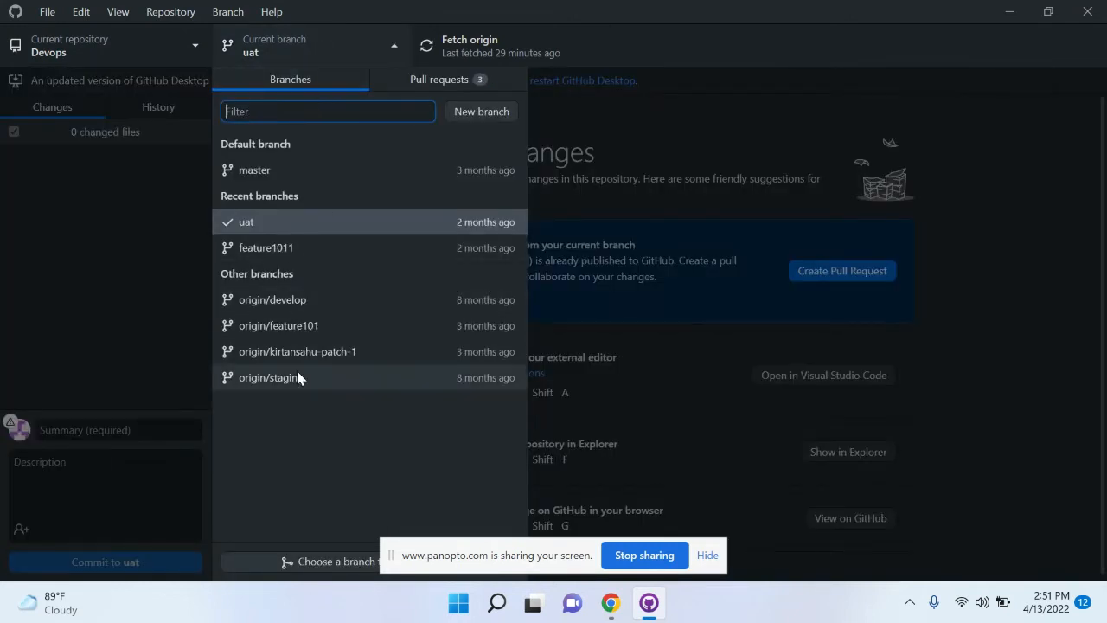
mouse_move(601, 117)
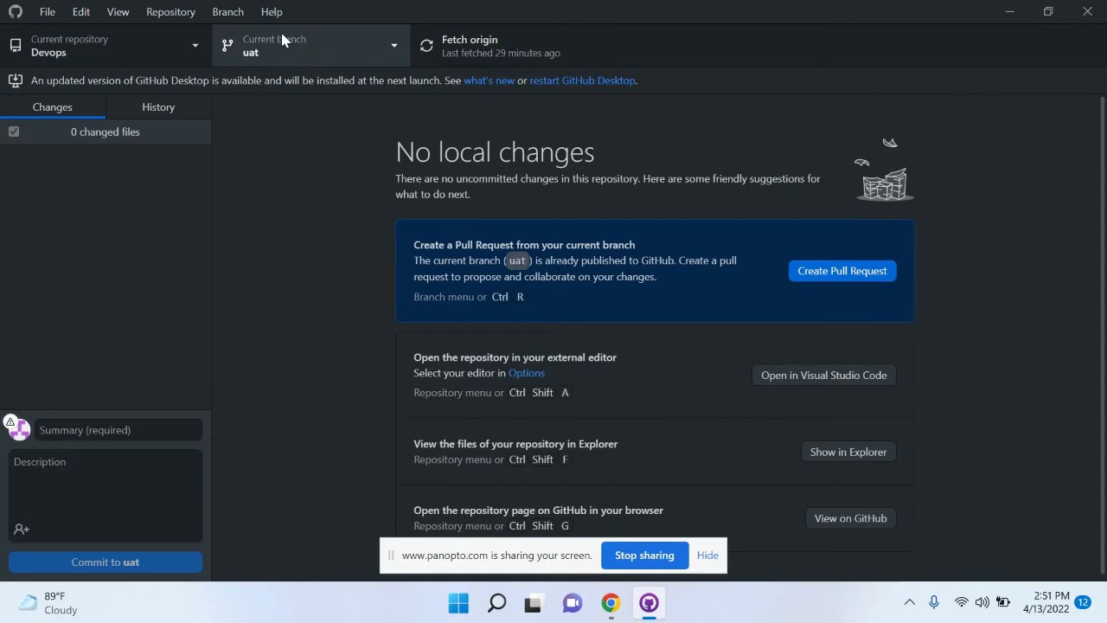
Check the branch list, then display uat's commit history in the History tab.
click(310, 45)
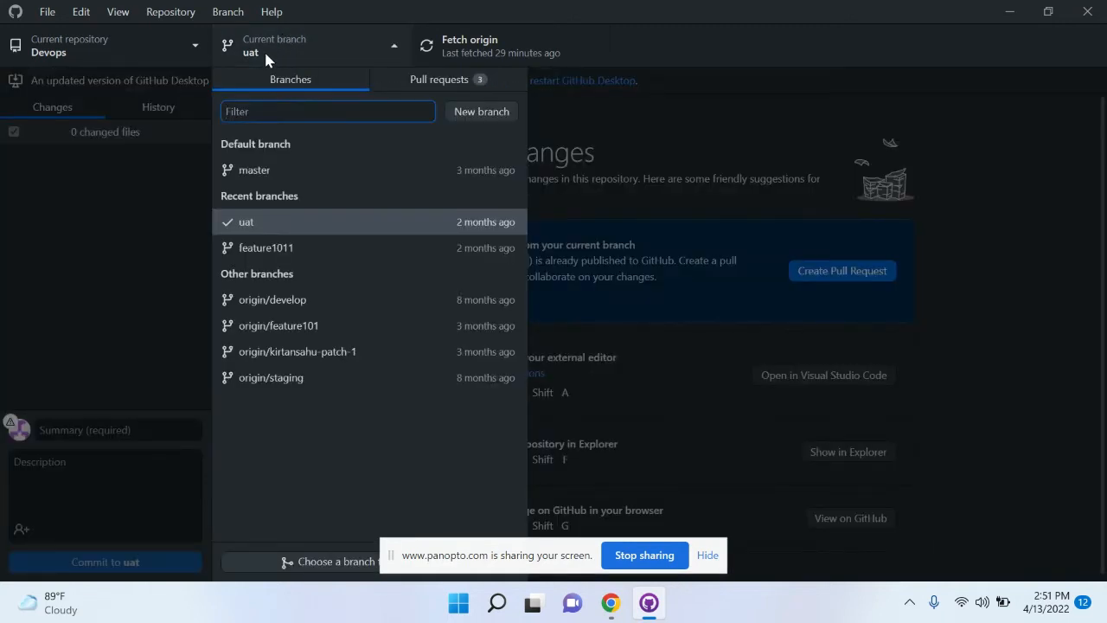
mouse_move(250, 227)
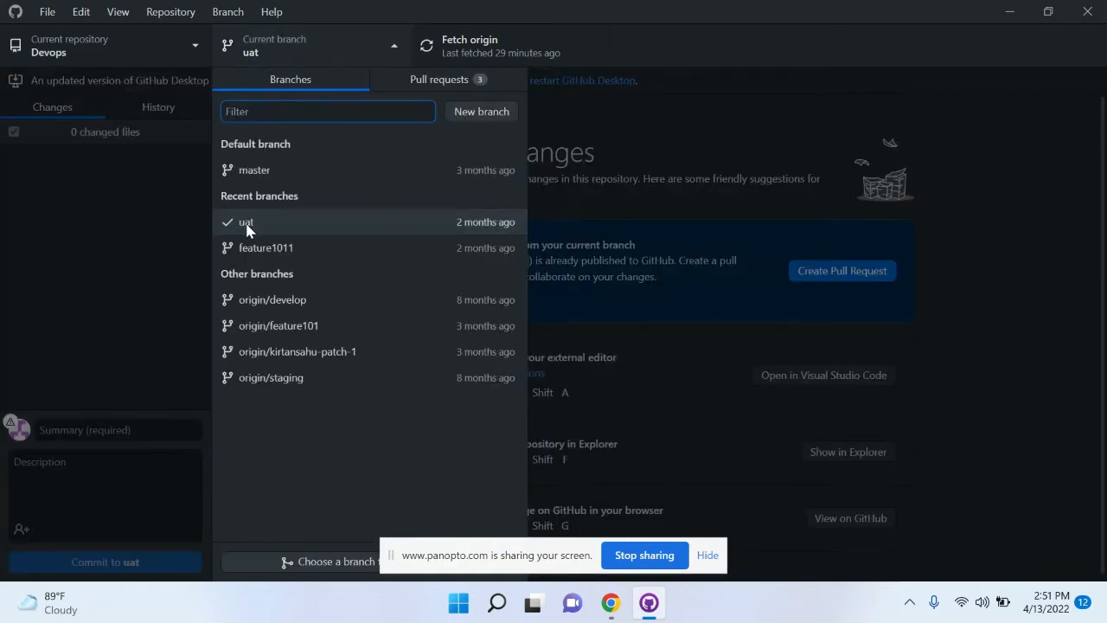
mouse_move(286, 59)
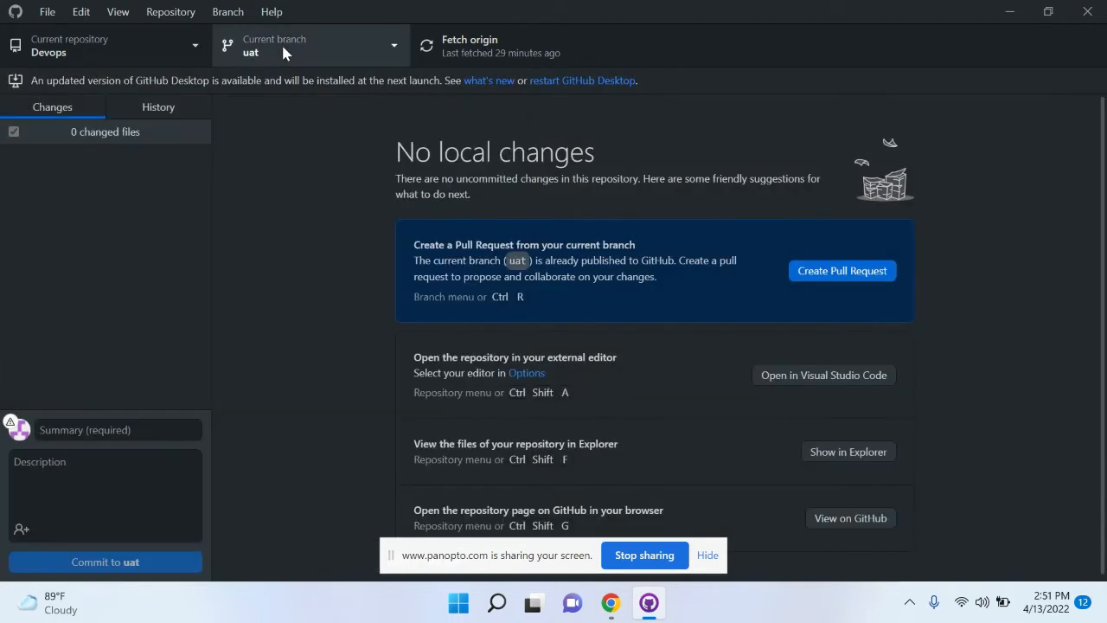
click(158, 107)
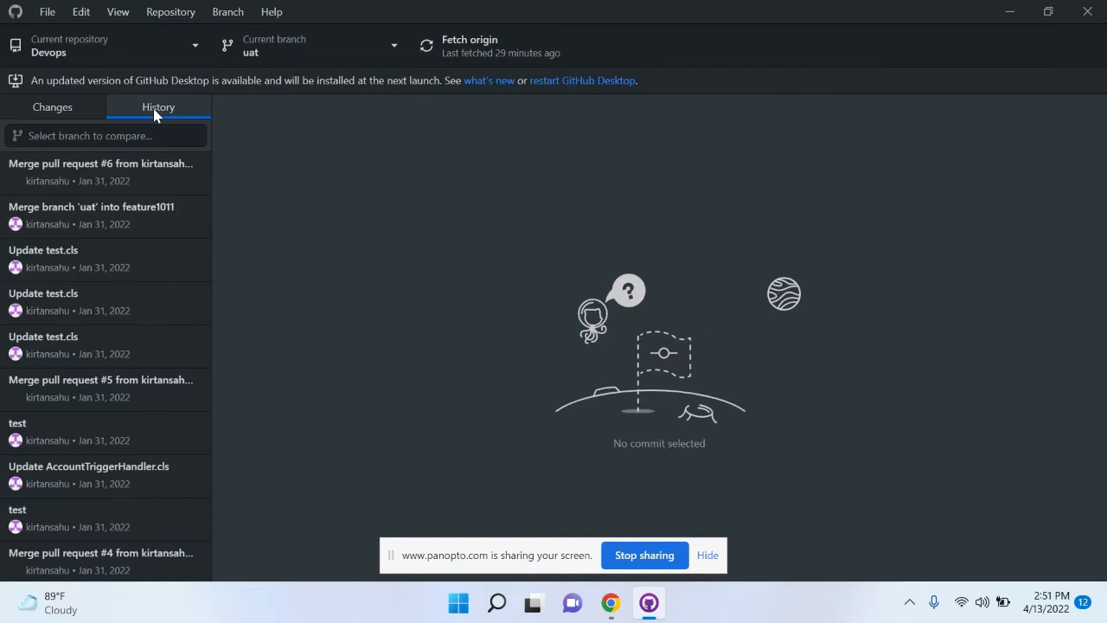
Inspect the diffs of Merge pull request #6 and an Update test.cls commit.
click(104, 172)
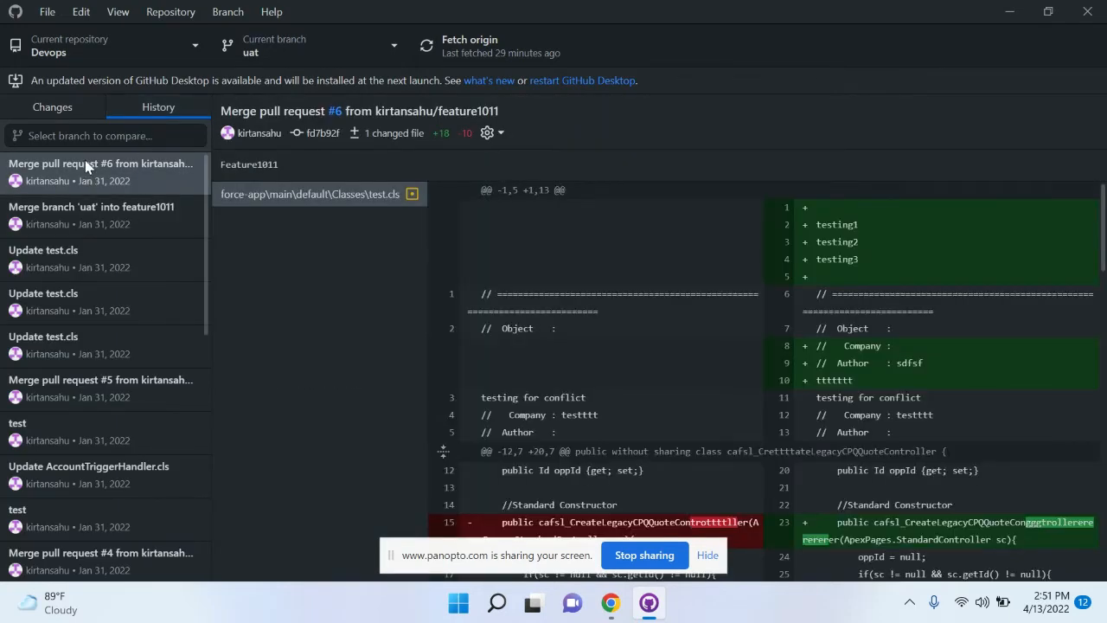
mouse_move(85, 214)
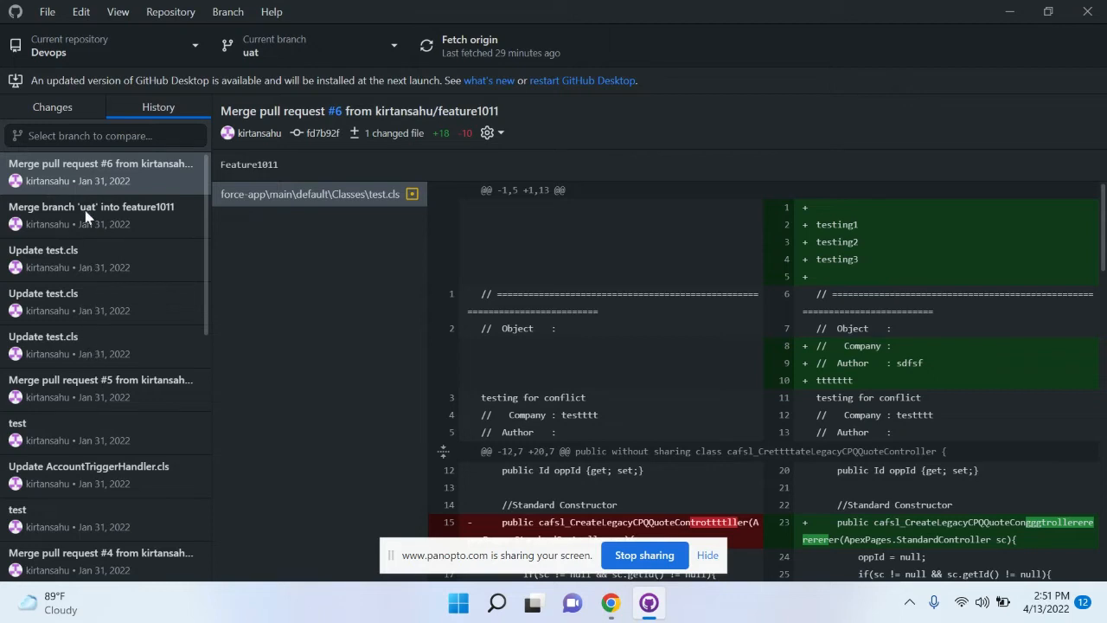
click(91, 214)
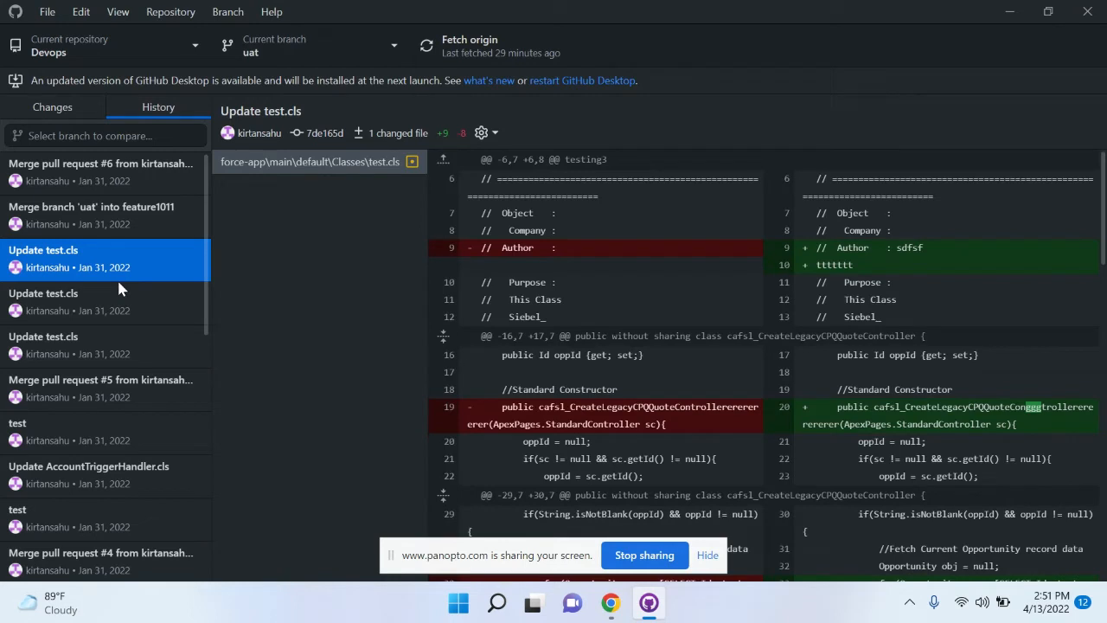
click(100, 171)
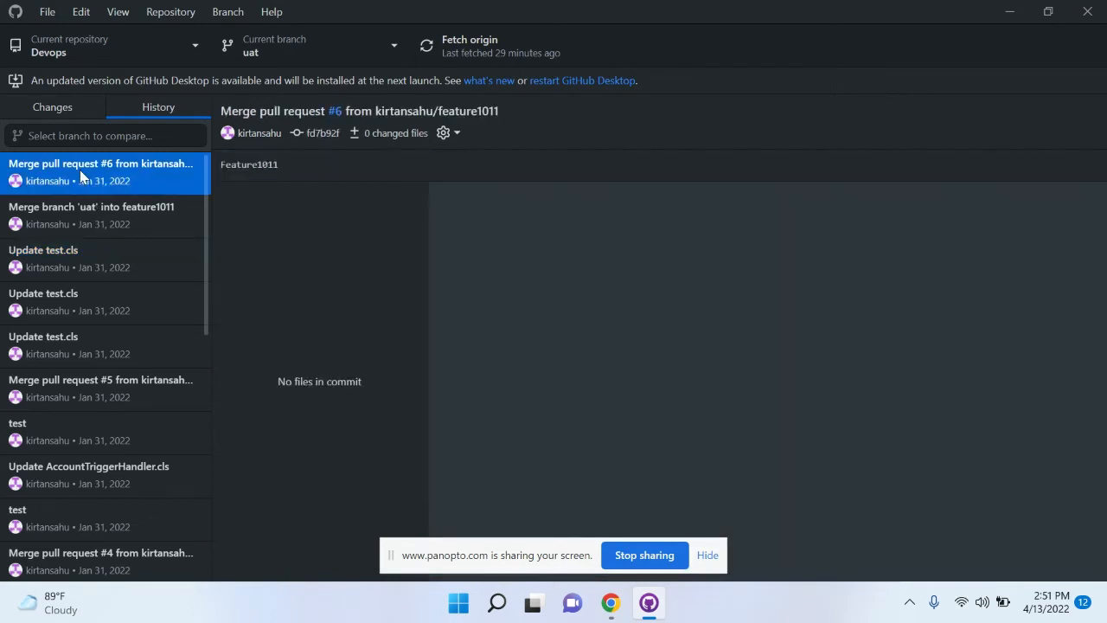
click(100, 163)
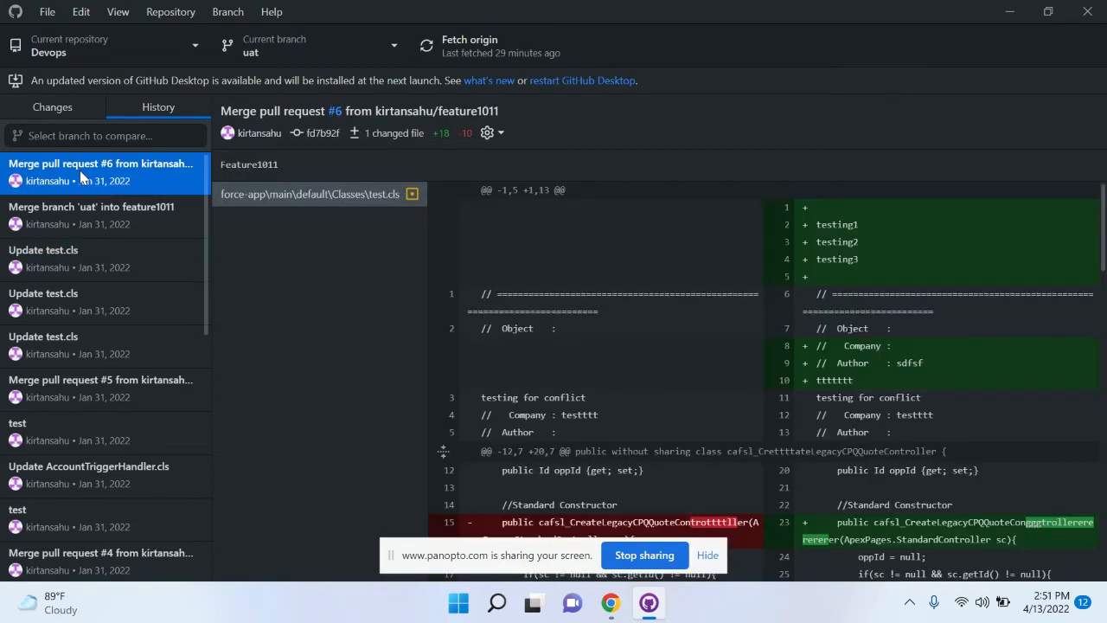
Multi-select the top three uat commits, Merge pull request #6 through Update test.cls.
click(91, 214)
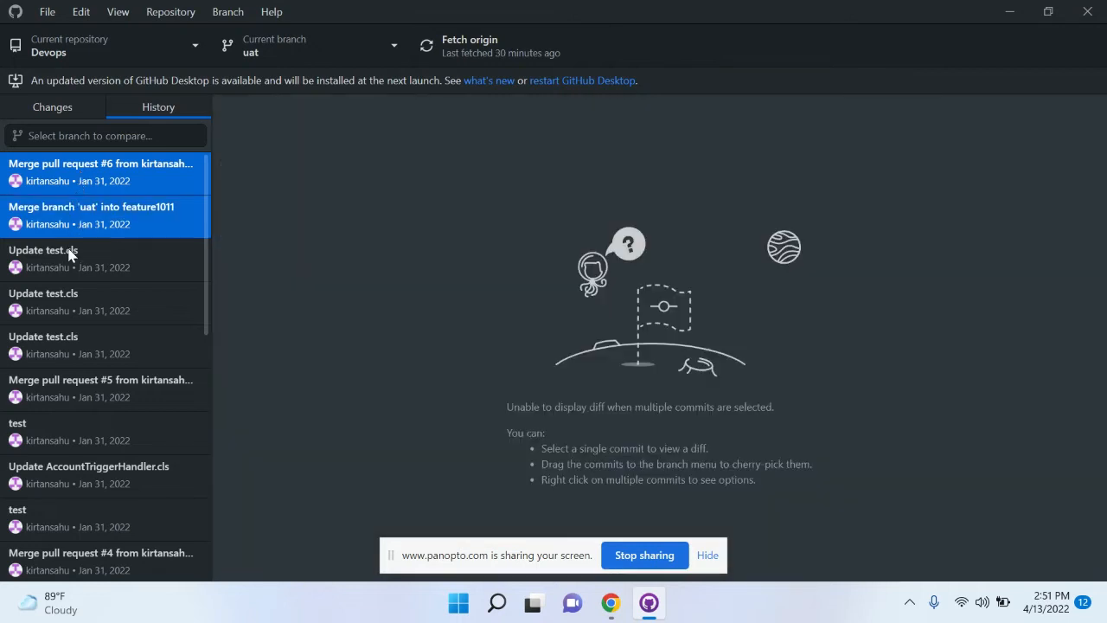
click(69, 258)
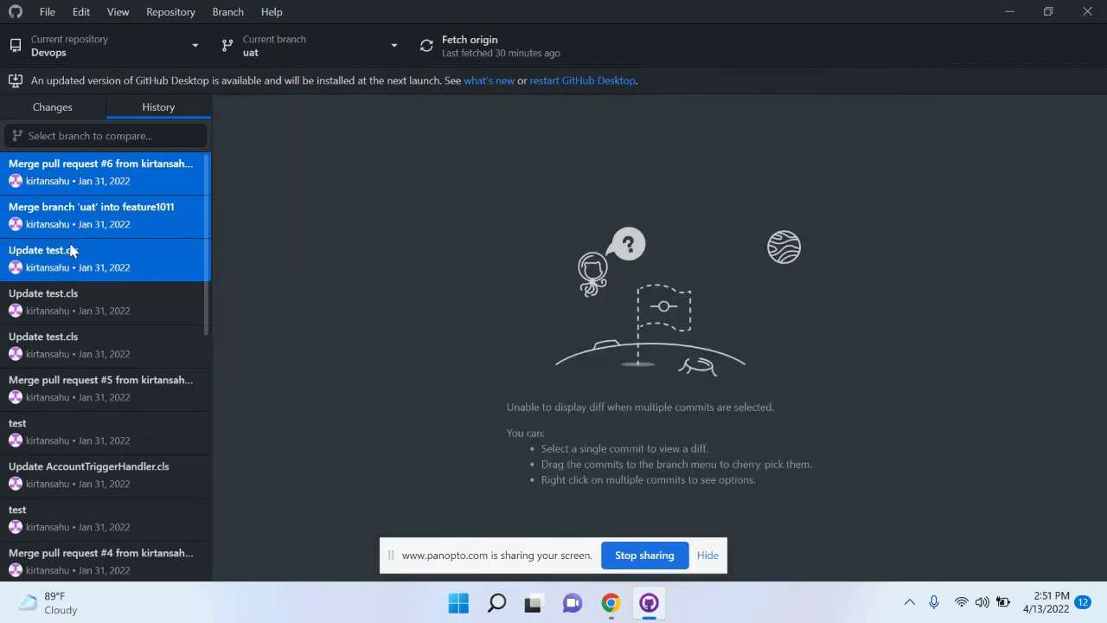
click(101, 171)
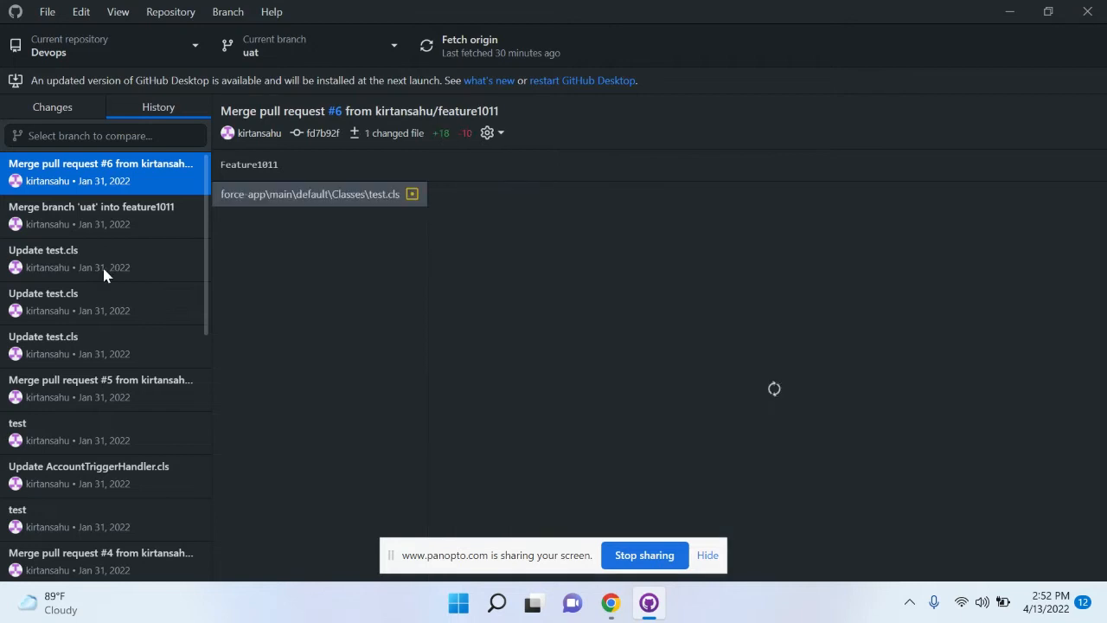
click(308, 194)
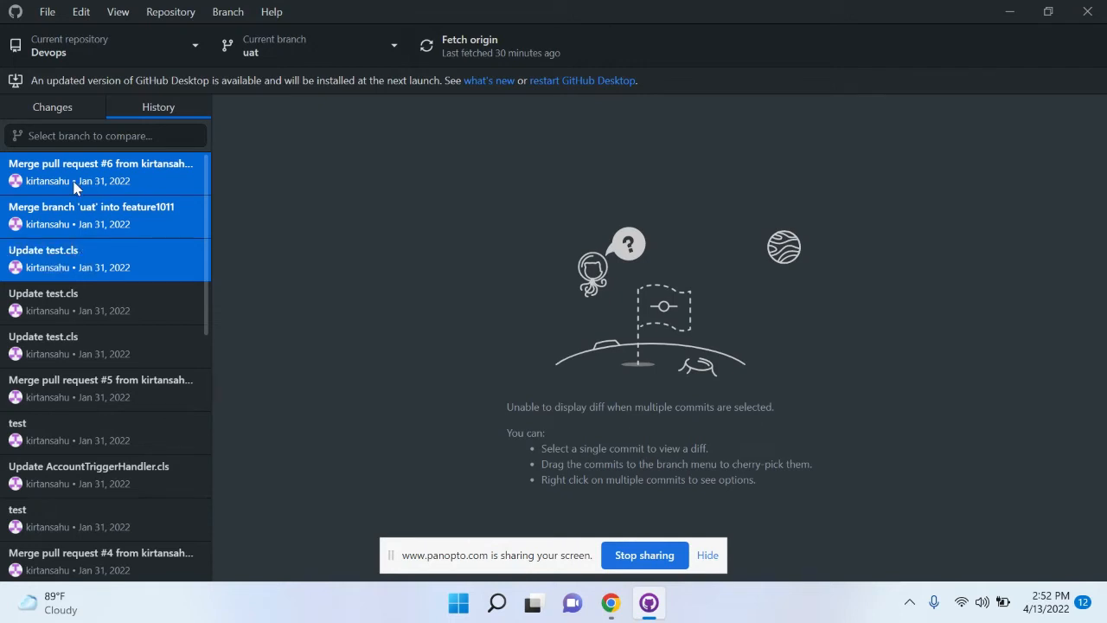
mouse_move(80, 231)
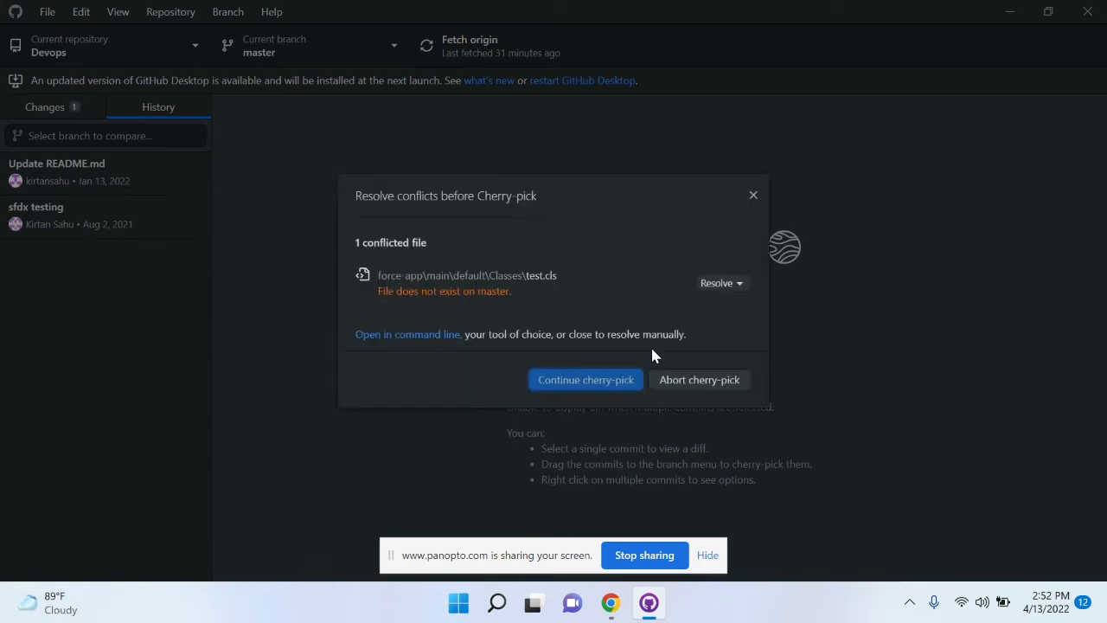
mouse_move(352, 314)
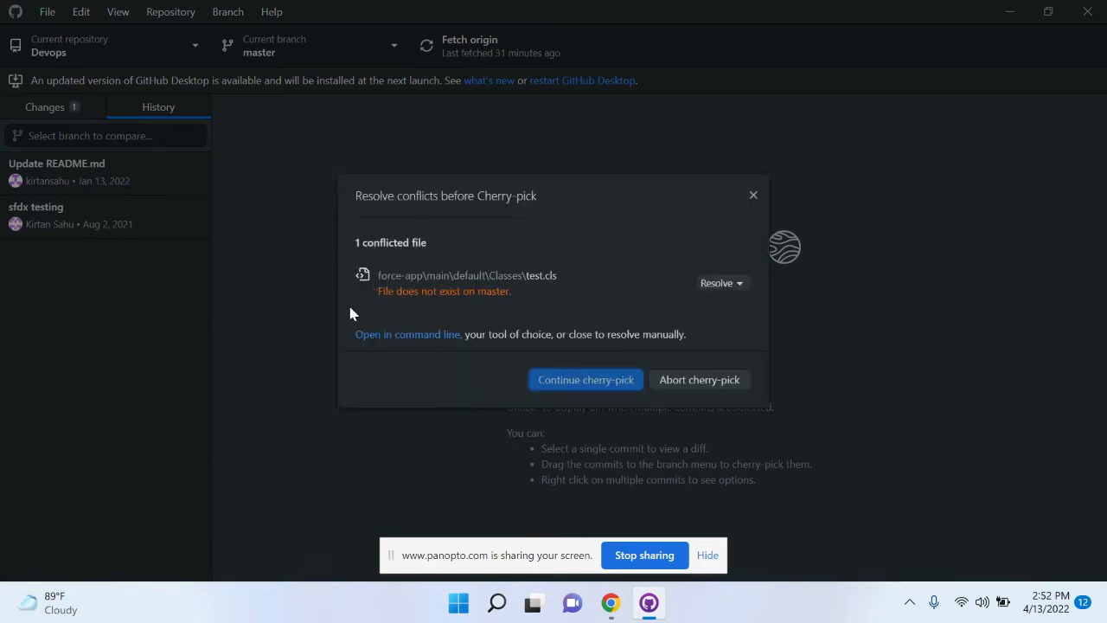
mouse_move(391, 279)
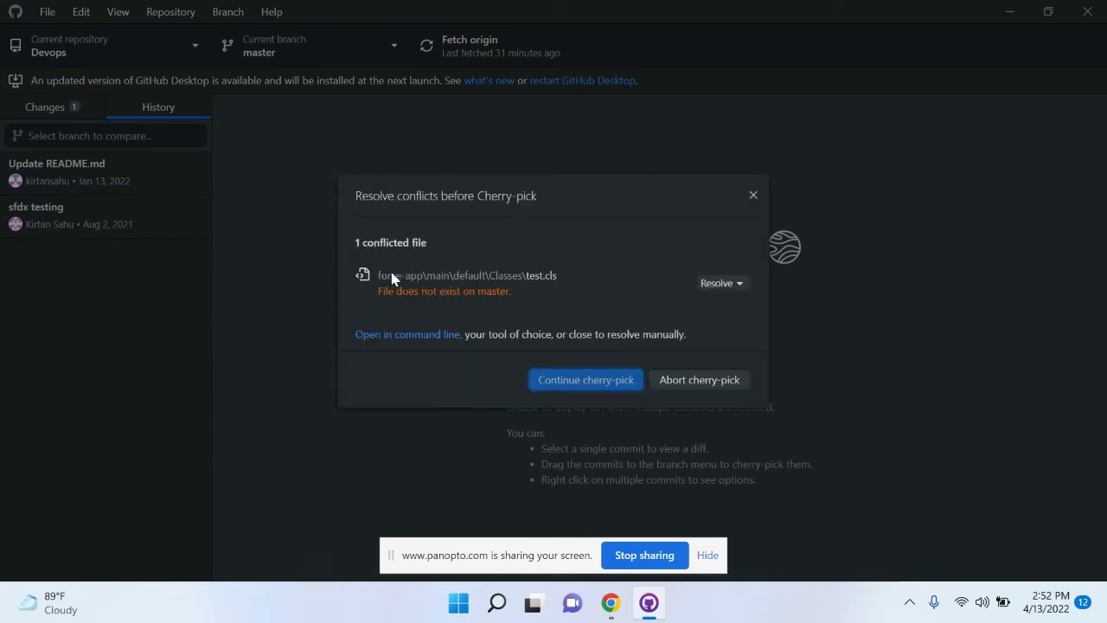
mouse_move(432, 313)
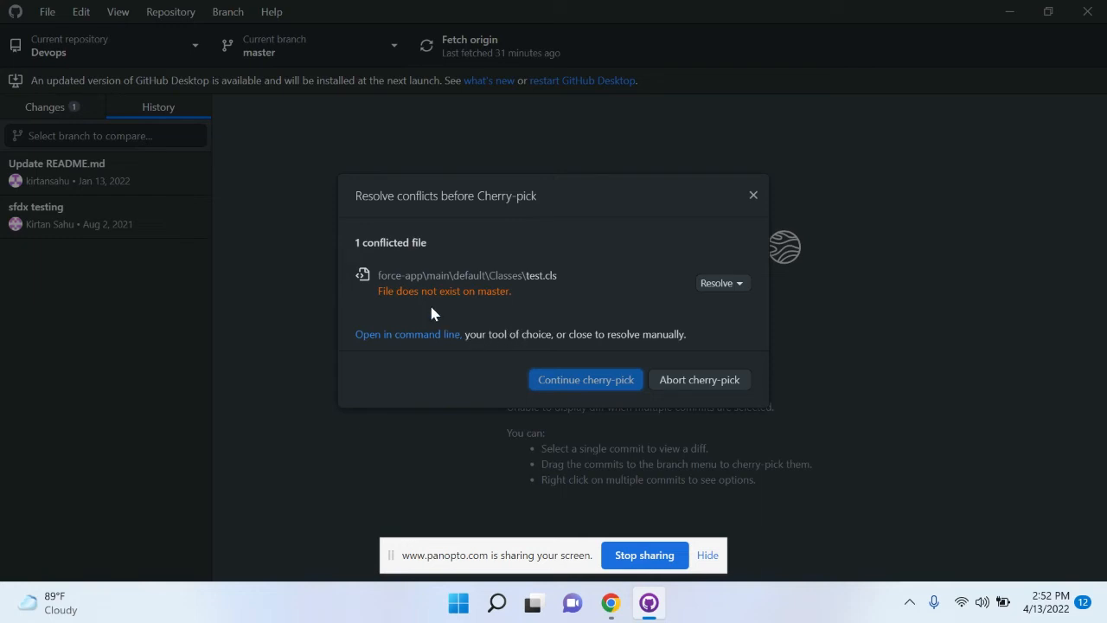
mouse_move(457, 309)
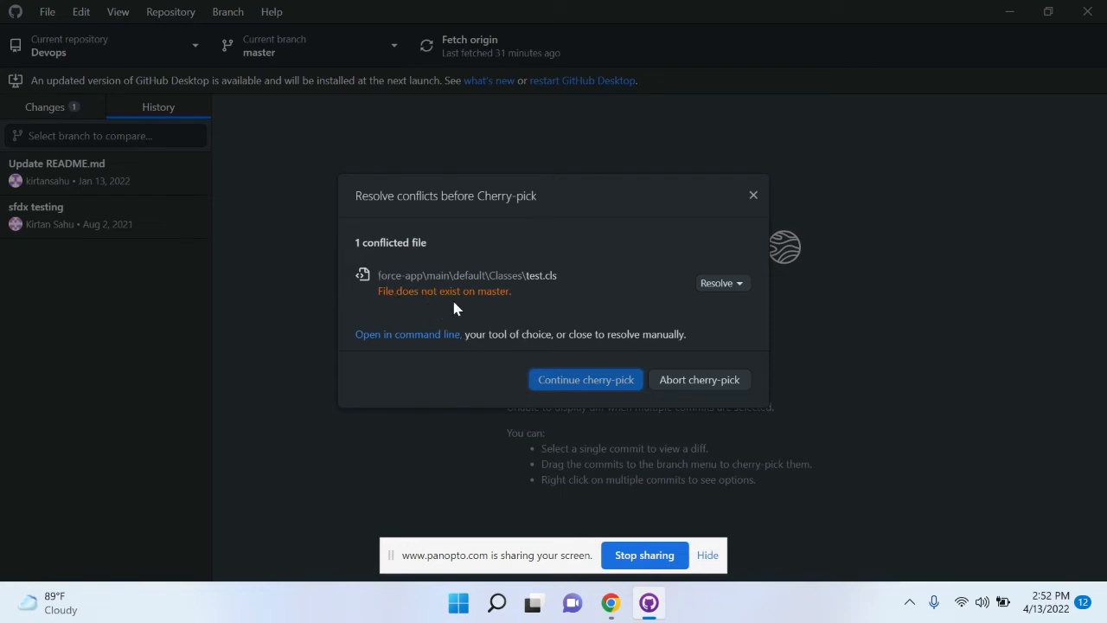
mouse_move(471, 301)
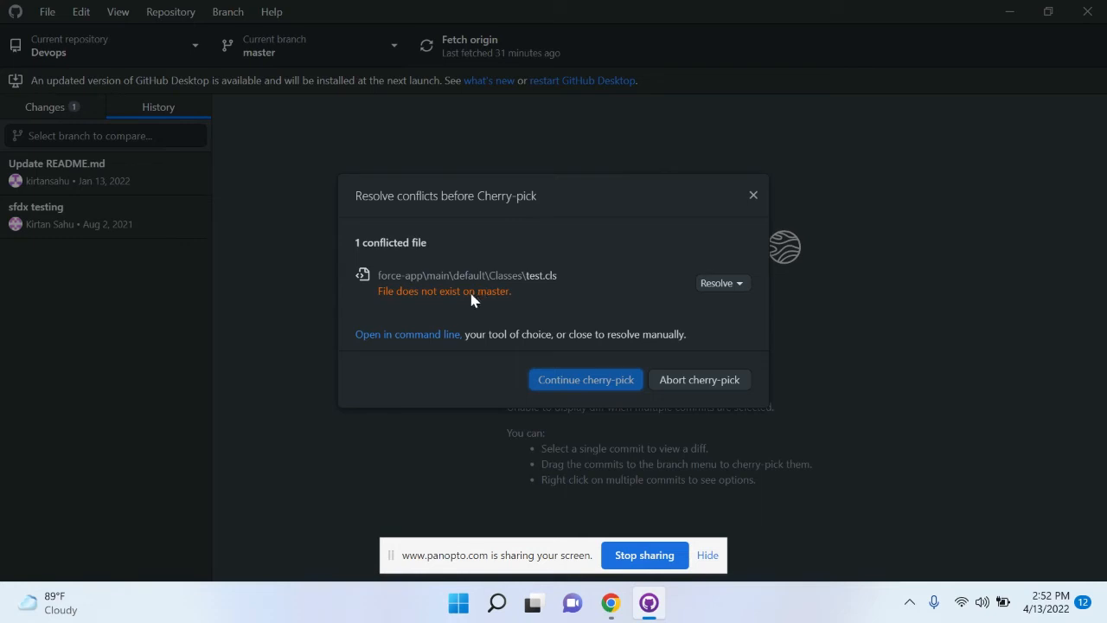
mouse_move(449, 296)
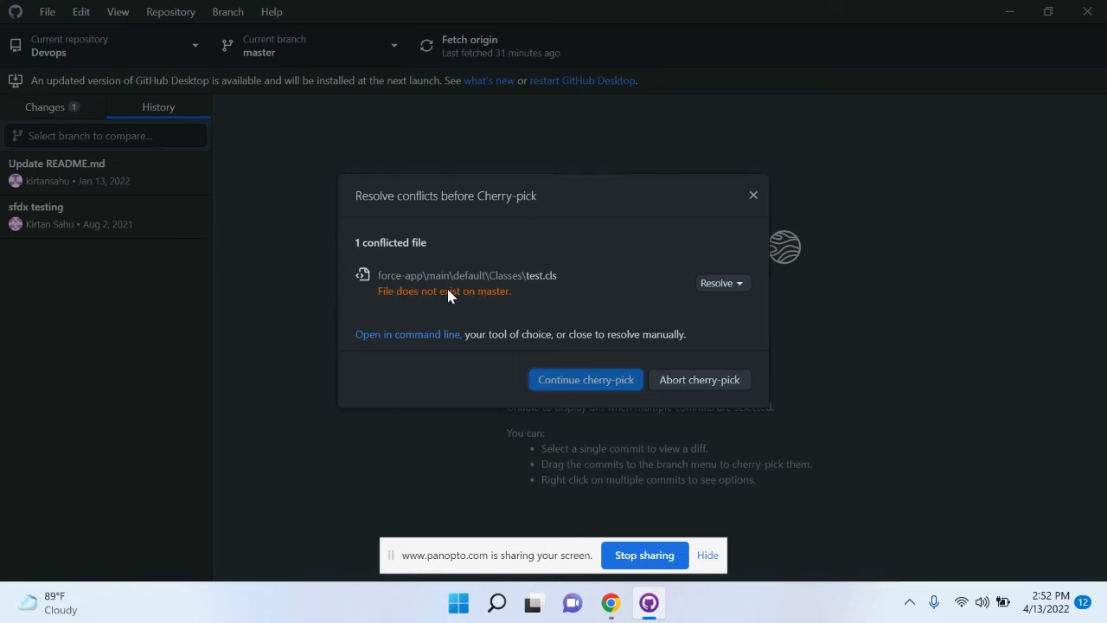
mouse_move(401, 288)
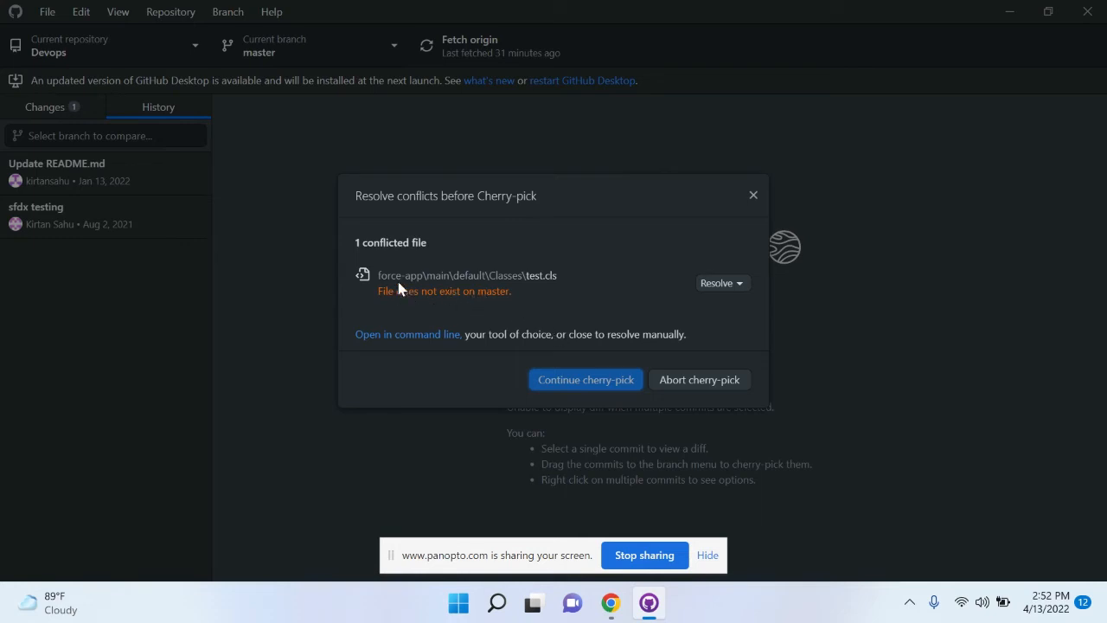
mouse_move(593, 288)
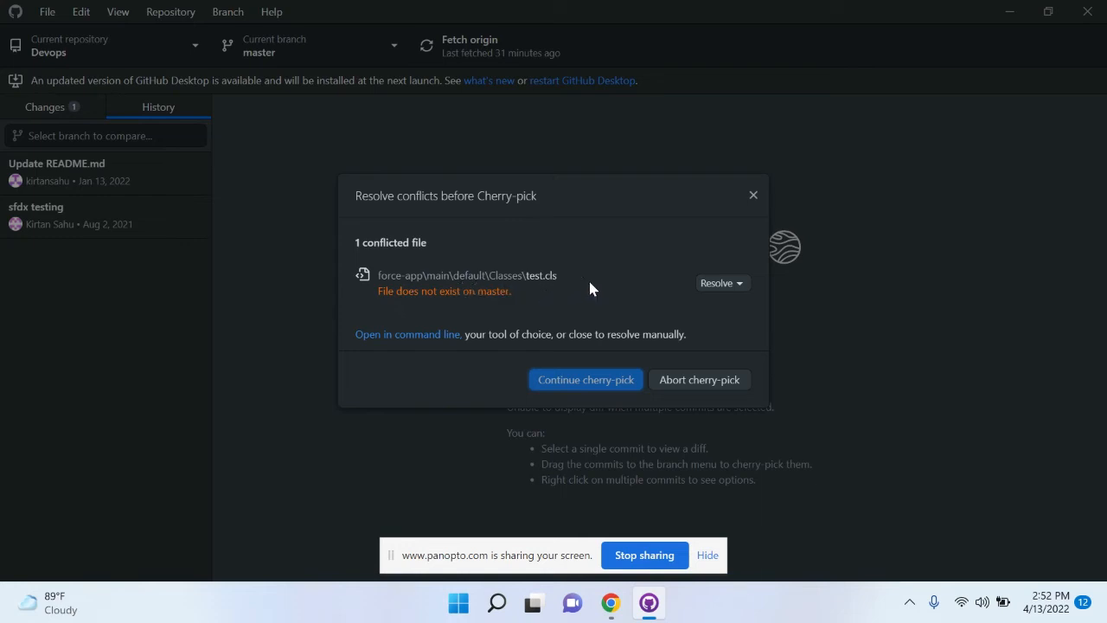
Open the Resolve dropdown for the conflicting test.cls file.
click(722, 283)
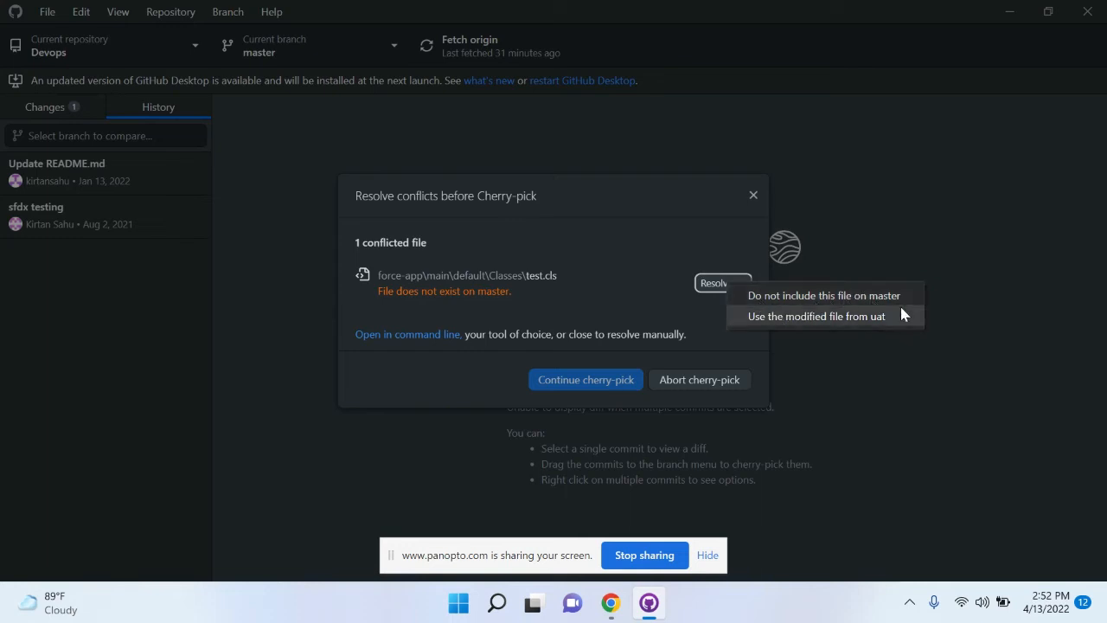
mouse_move(874, 327)
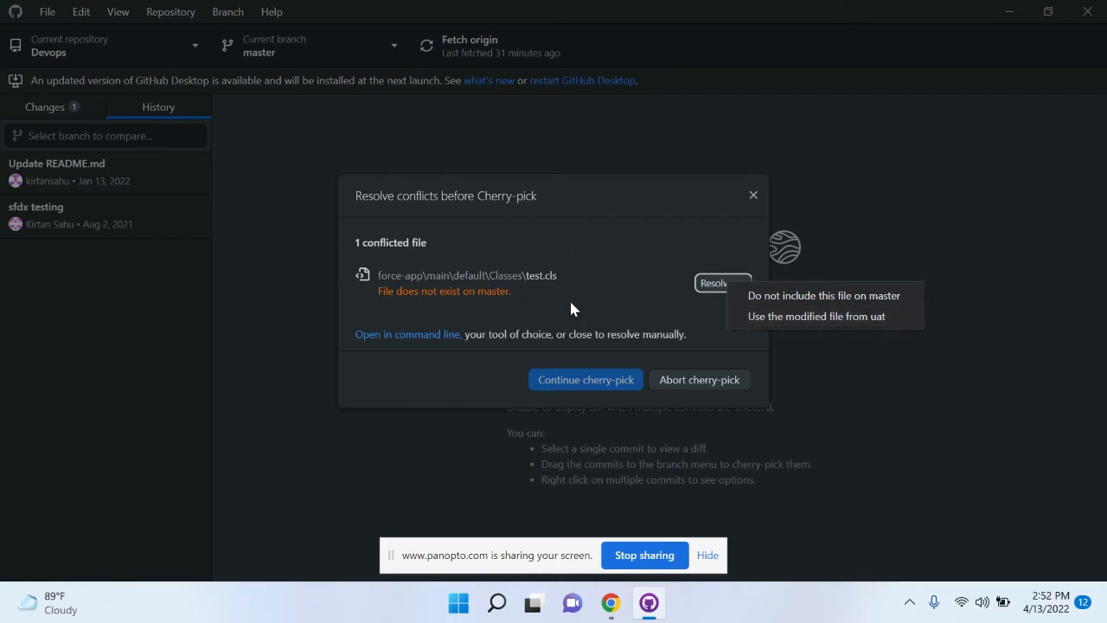
mouse_move(794, 295)
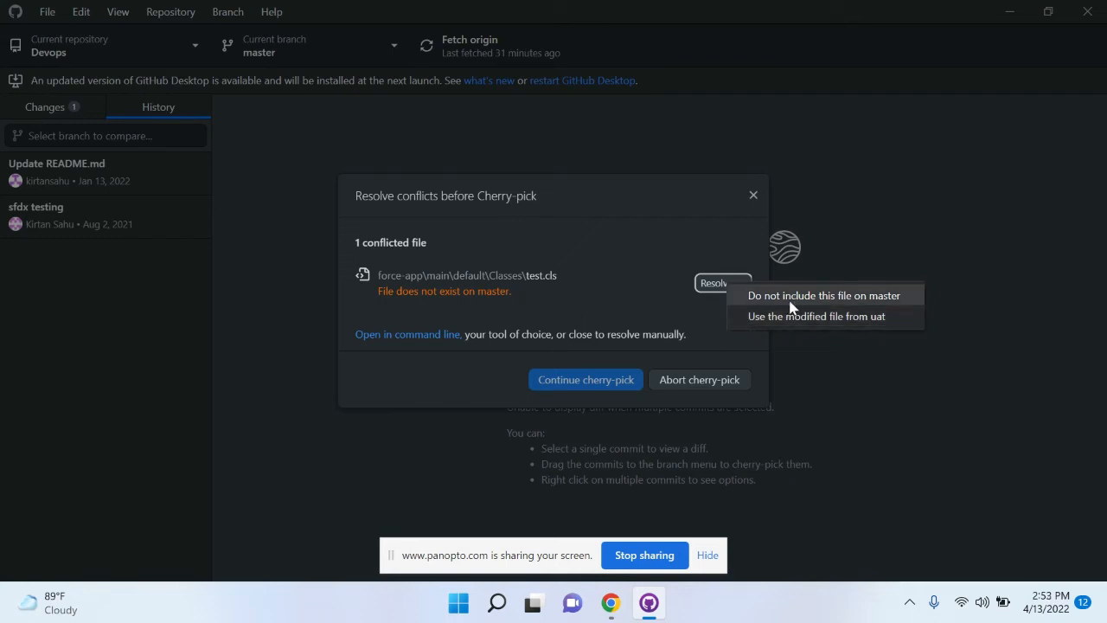
mouse_move(788, 322)
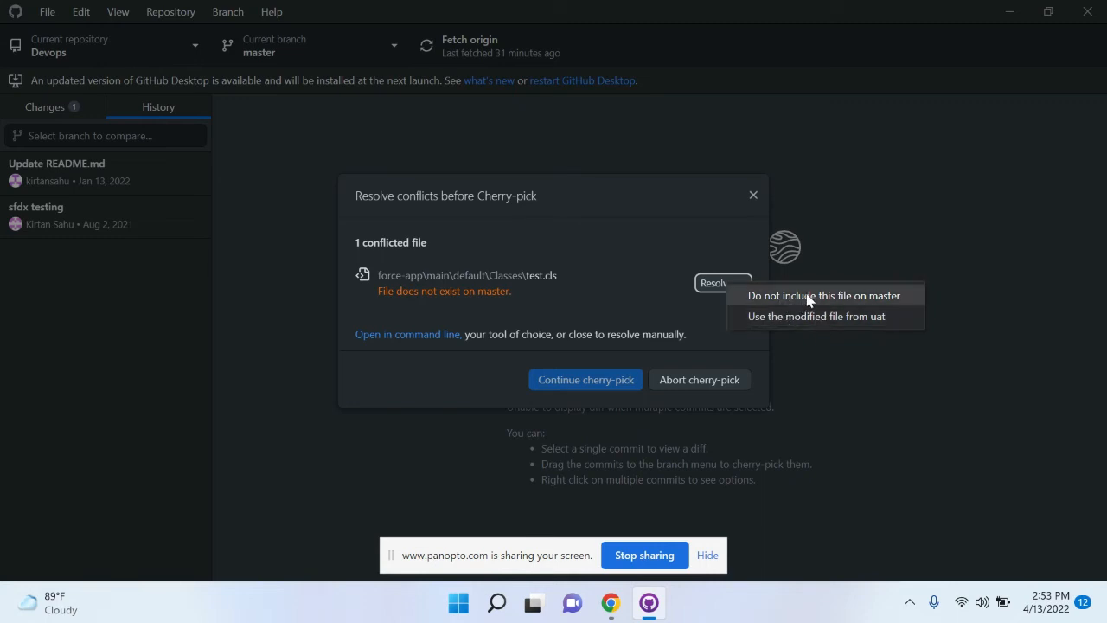
Exclude test.cls from master and continue the cherry-pick of all 3 commits.
click(823, 295)
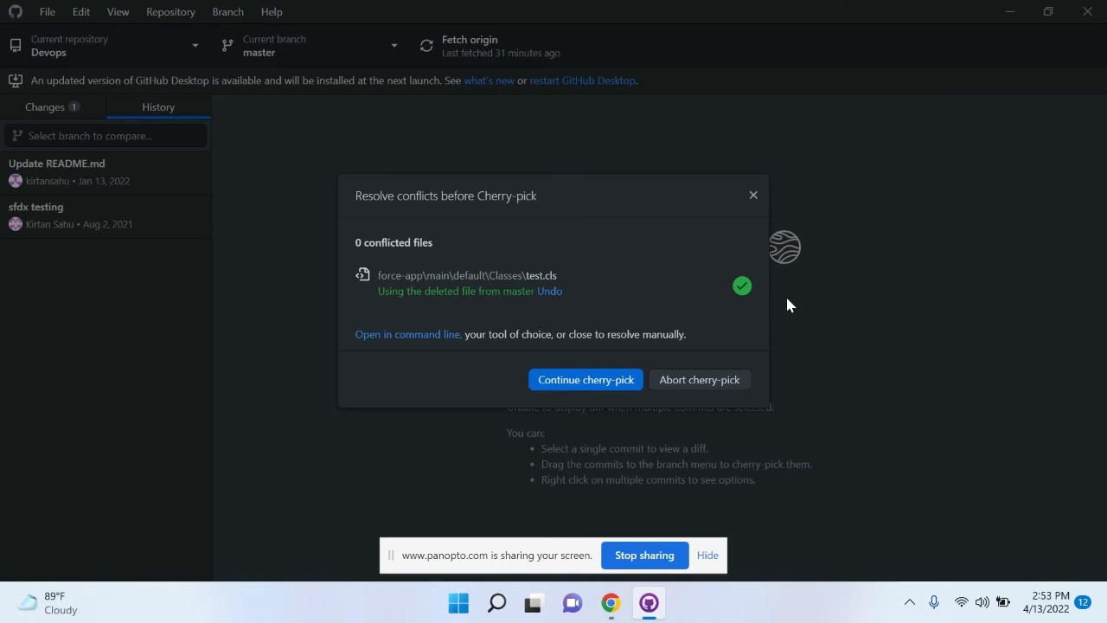
click(585, 380)
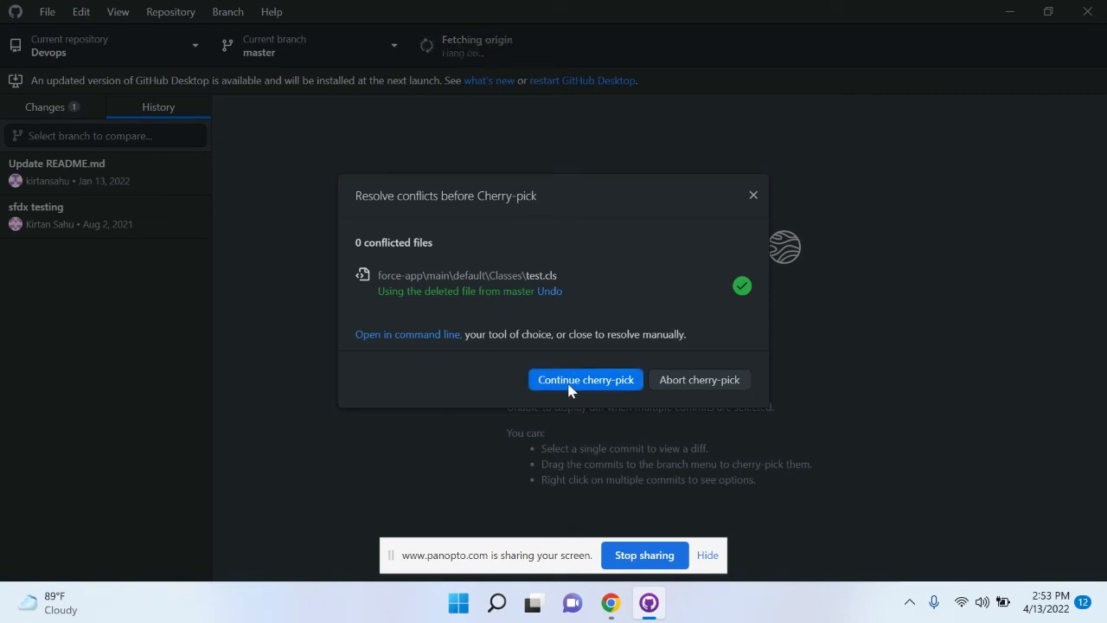
click(585, 380)
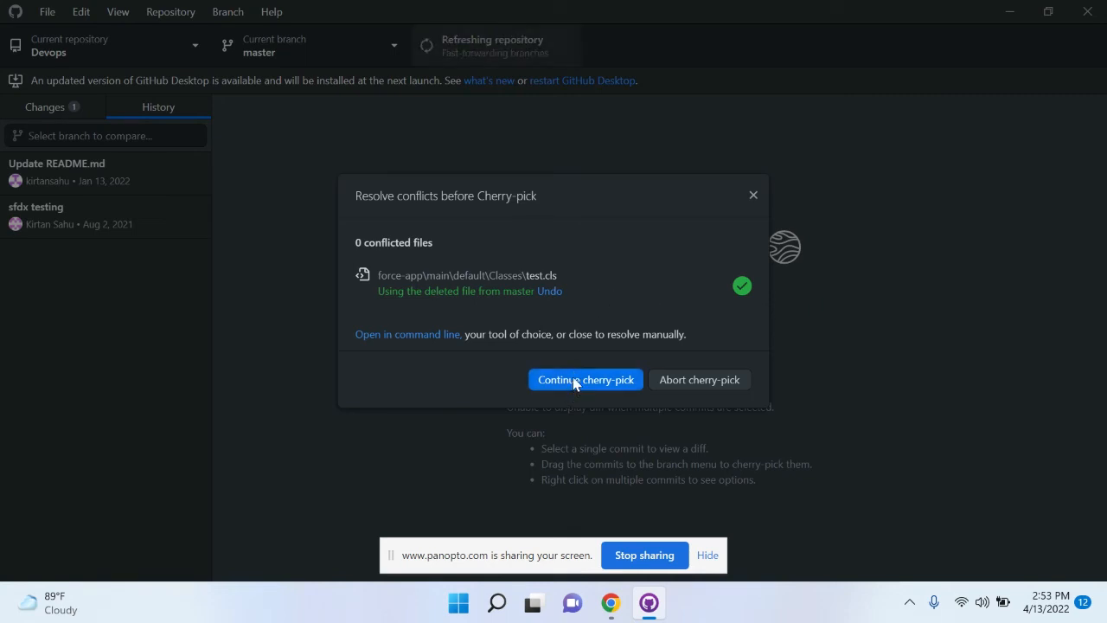
click(585, 379)
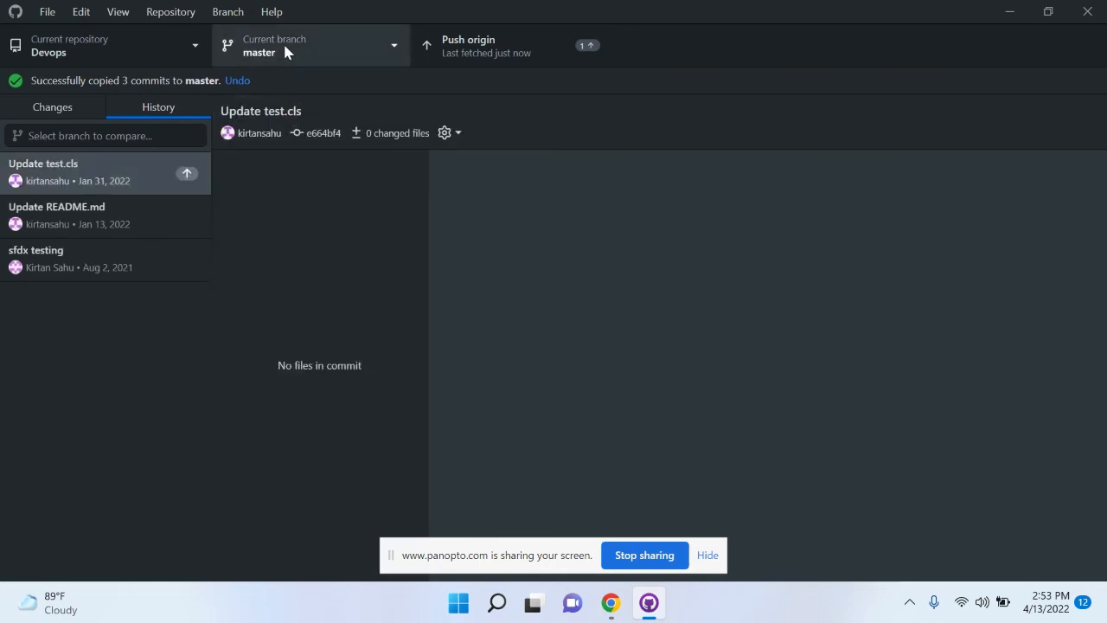
Review master's commits: Update test.cls, Update README.md and sfdx testing.
click(95, 172)
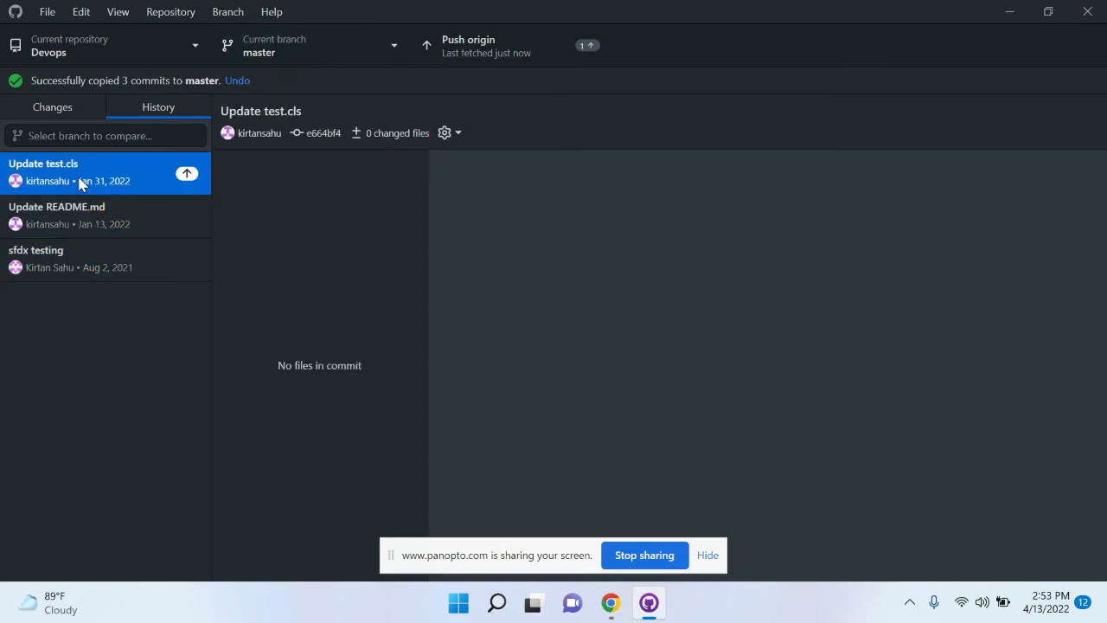
click(57, 214)
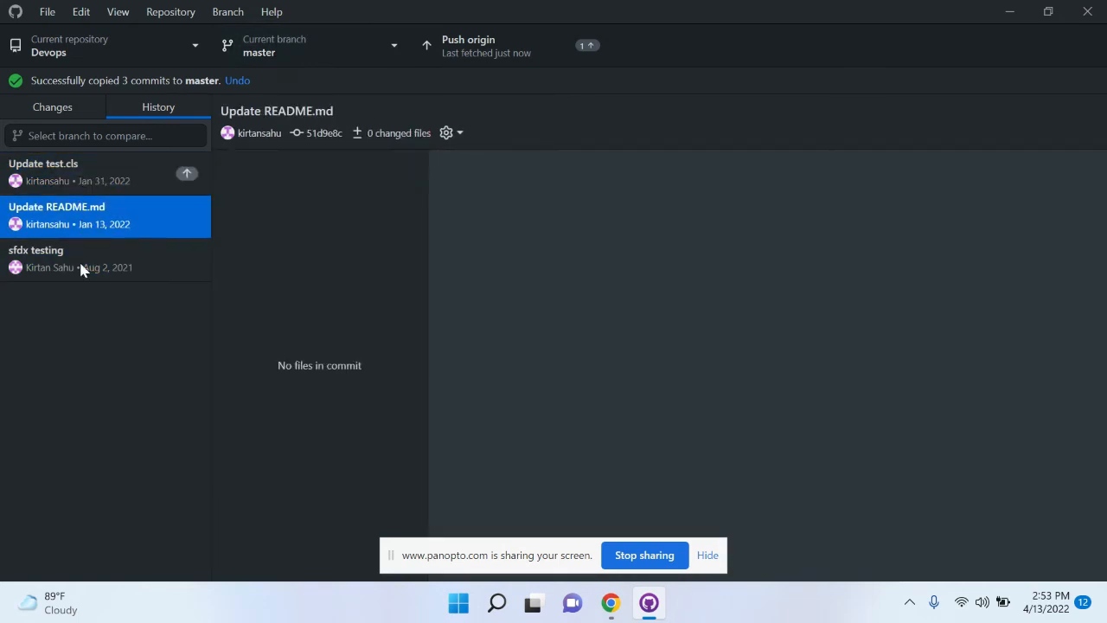
click(37, 250)
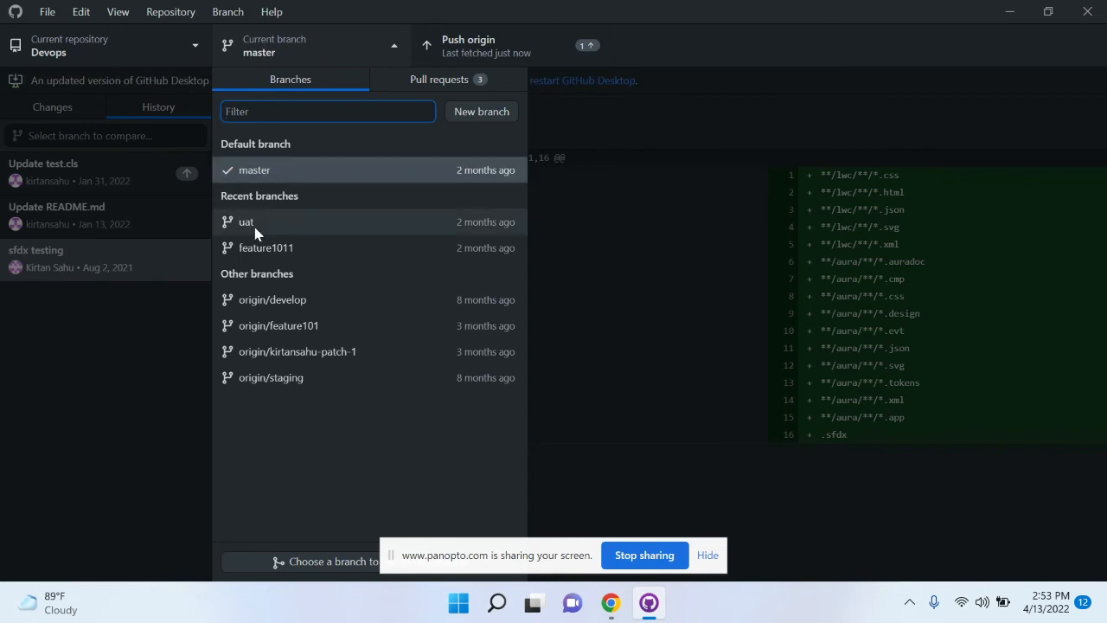
Switch the Devops repository to the uat branch.
click(247, 222)
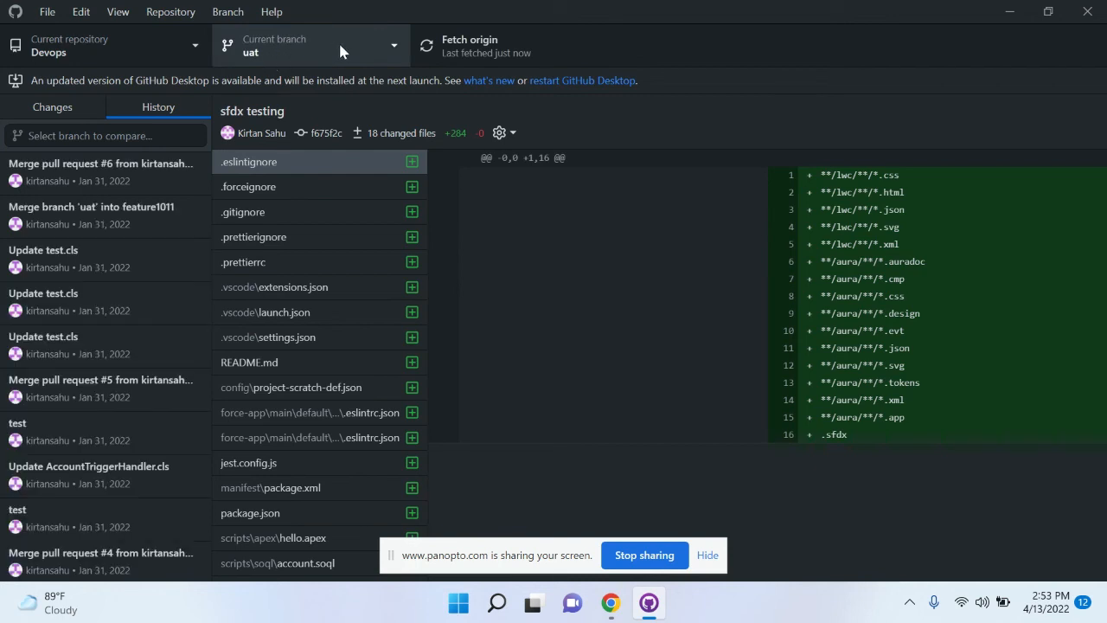
click(469, 45)
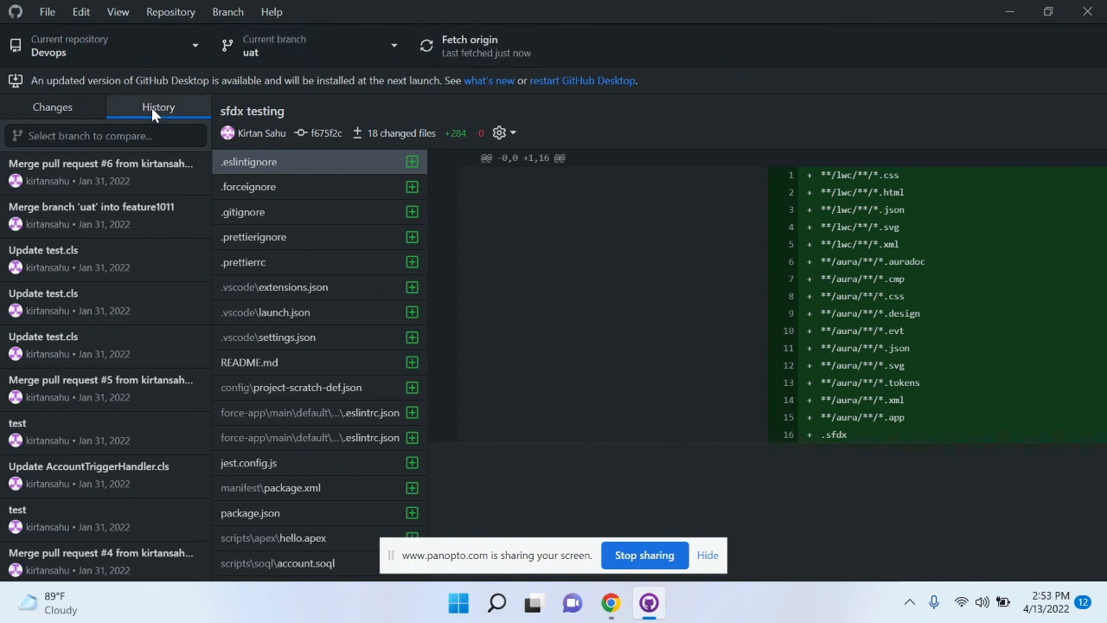
Copy Update test.cls, Merge pull request #5 and test onto master by dragging.
click(99, 388)
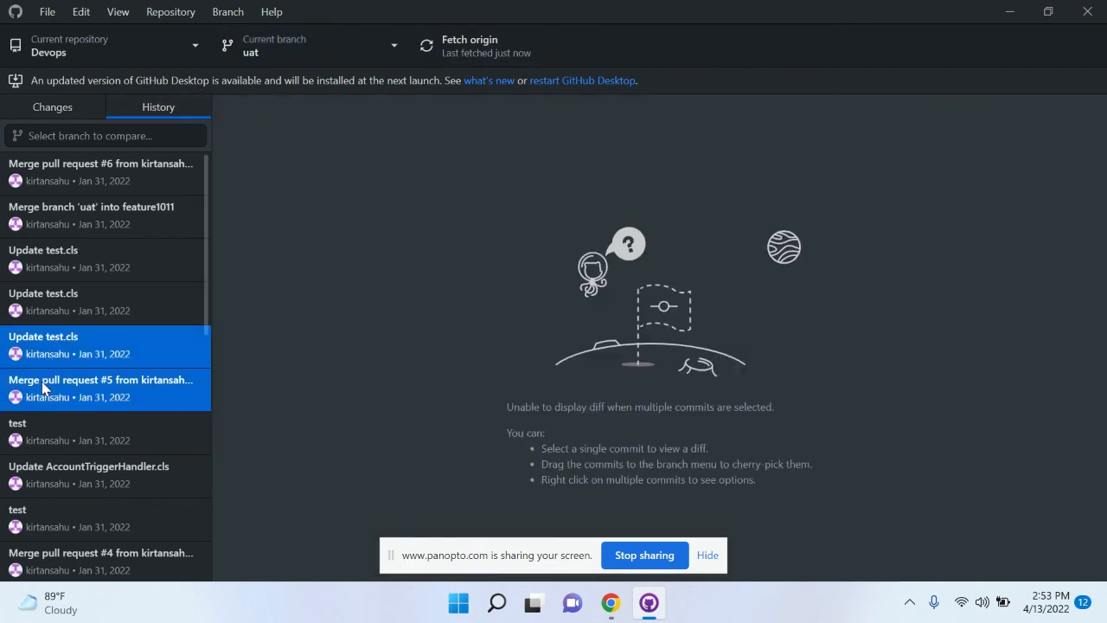
click(76, 423)
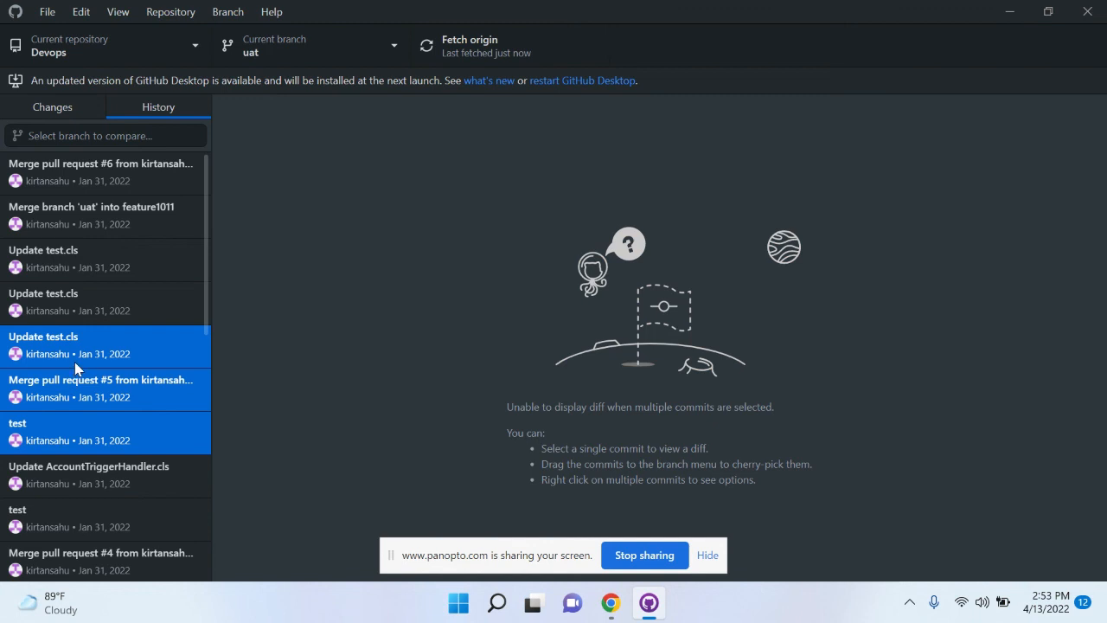
click(312, 45)
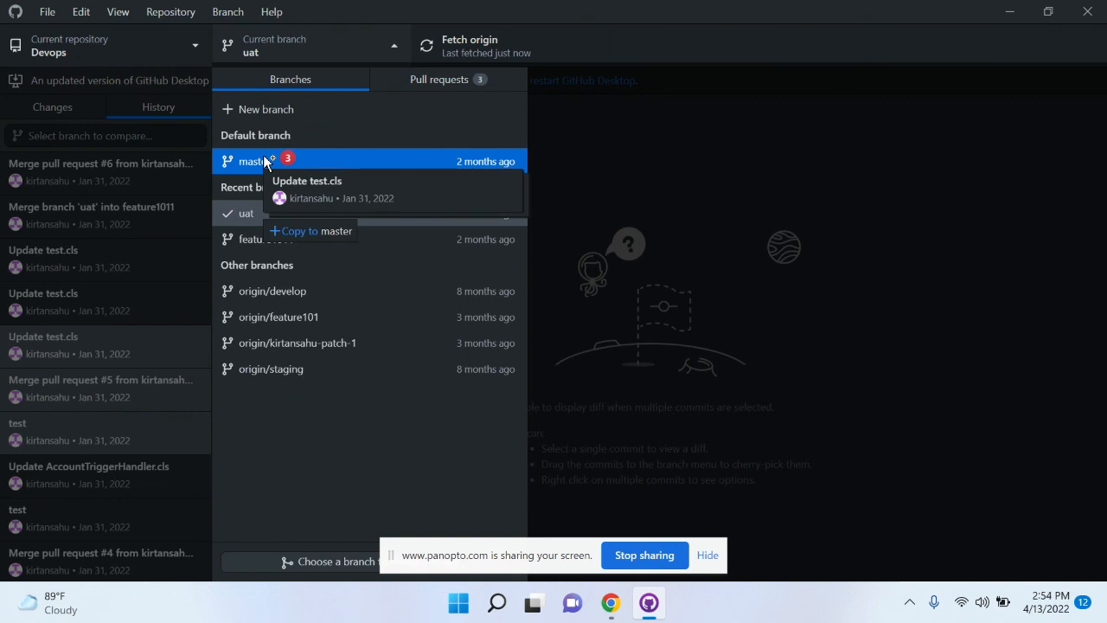
click(289, 404)
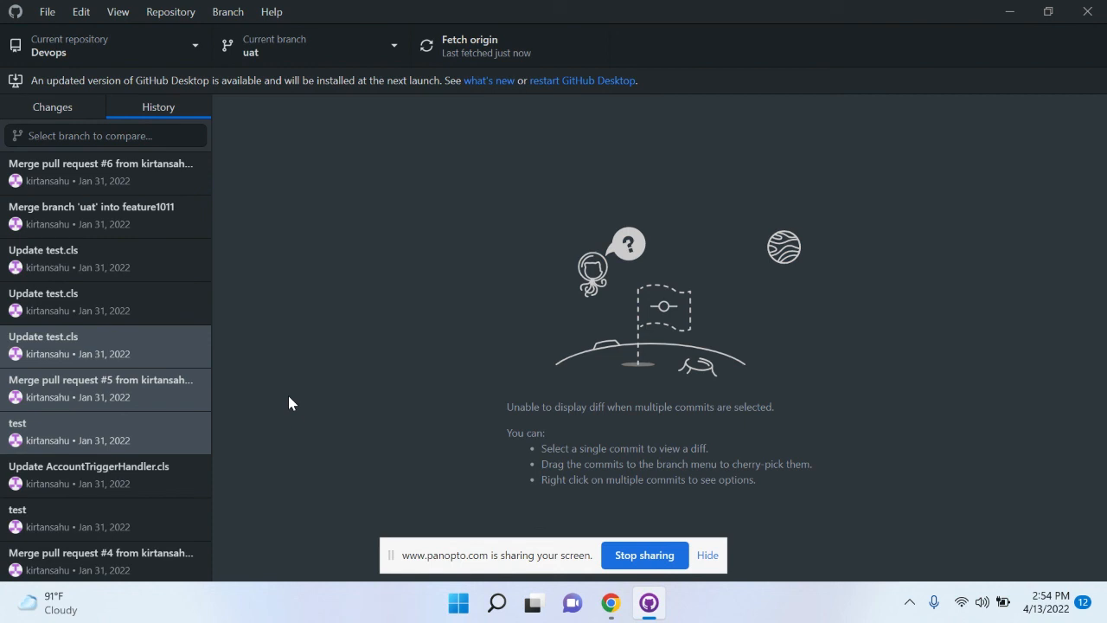
mouse_move(605, 515)
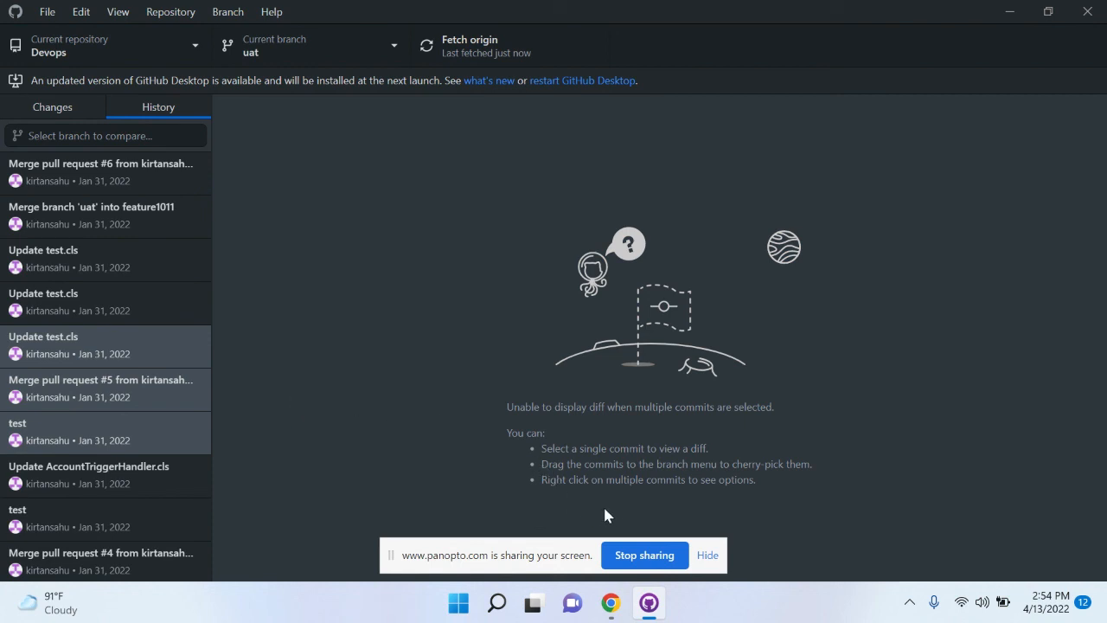